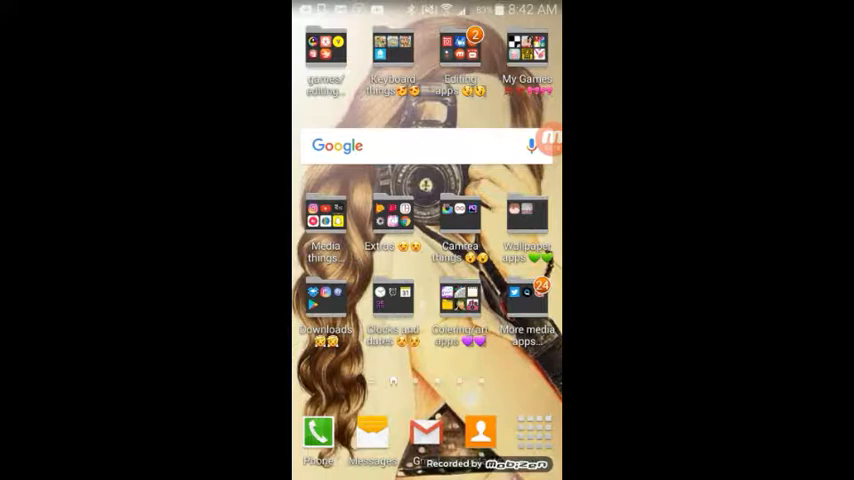
Step: Browse the home-screen folders, ending in Clocks and dates with two Clocks, Calendar and Calculator
click(325, 50)
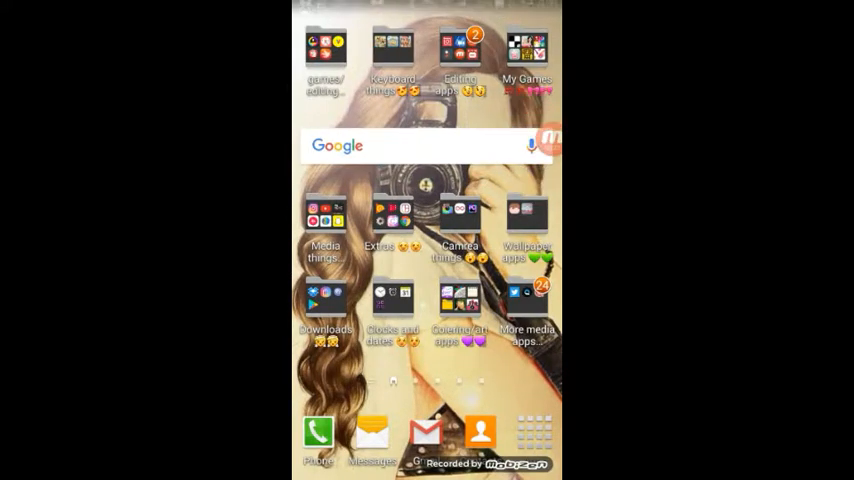
click(391, 50)
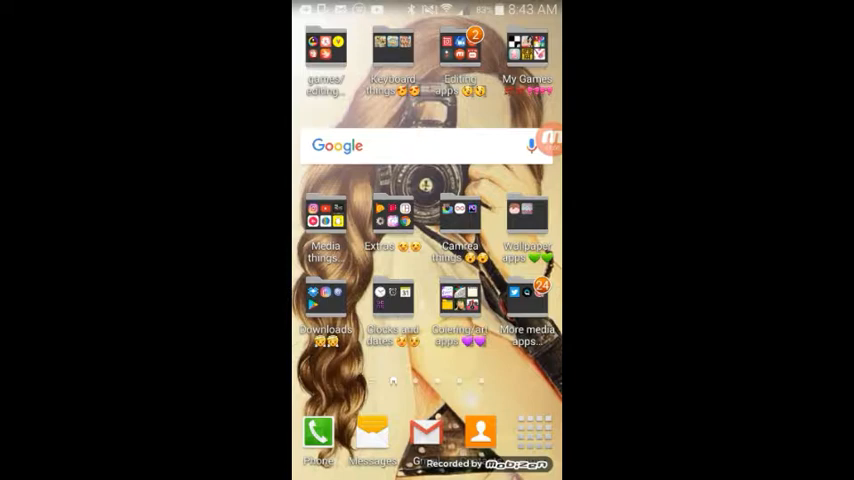
click(378, 225)
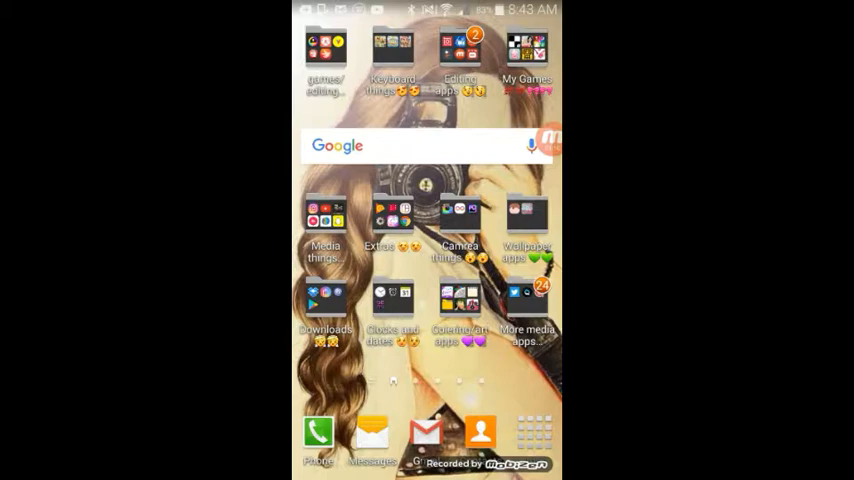
click(460, 220)
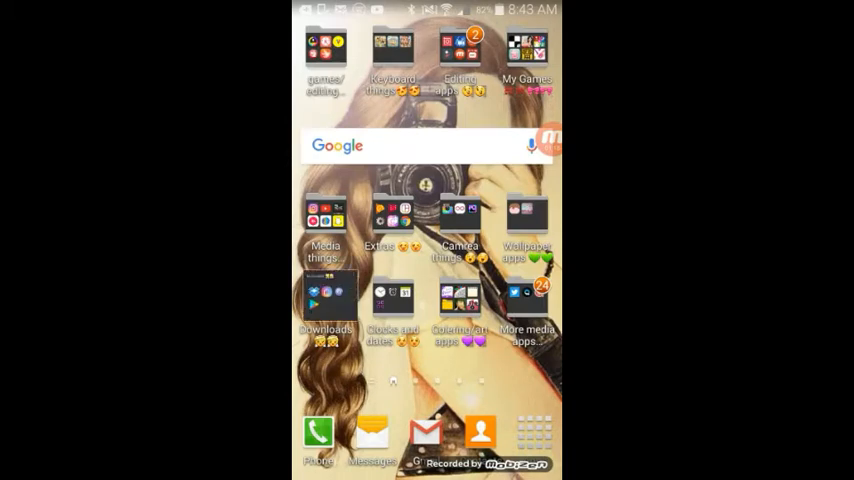
click(325, 310)
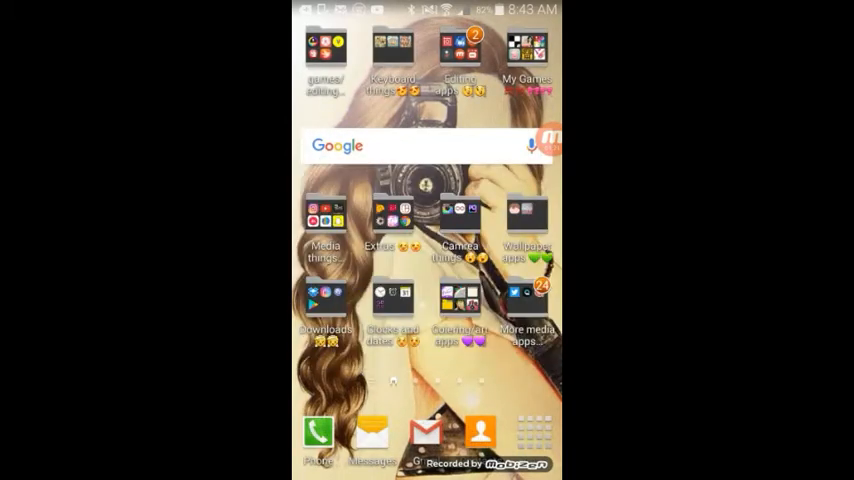
click(392, 300)
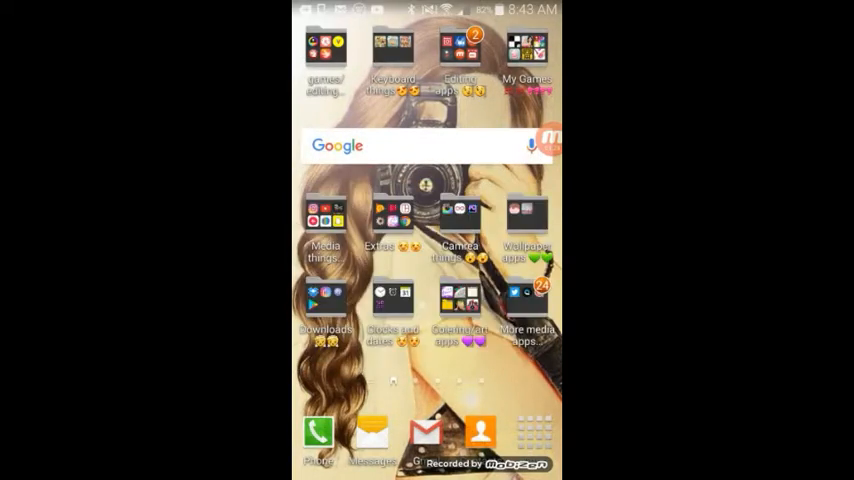
click(393, 300)
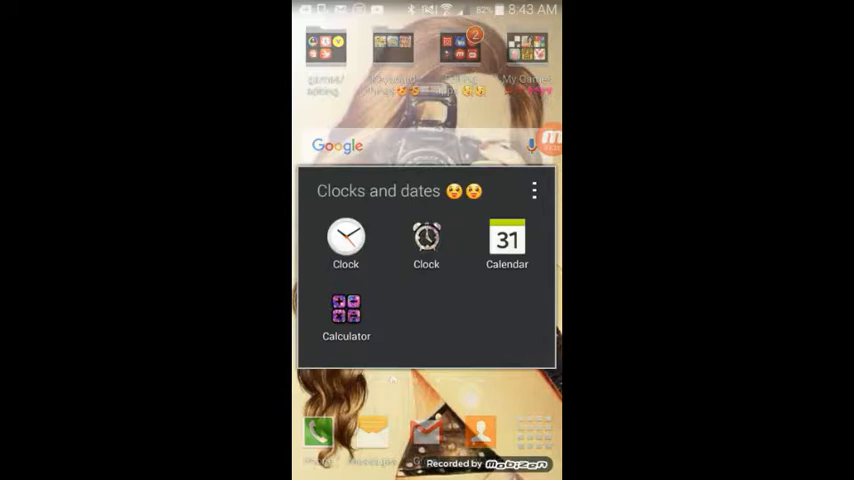